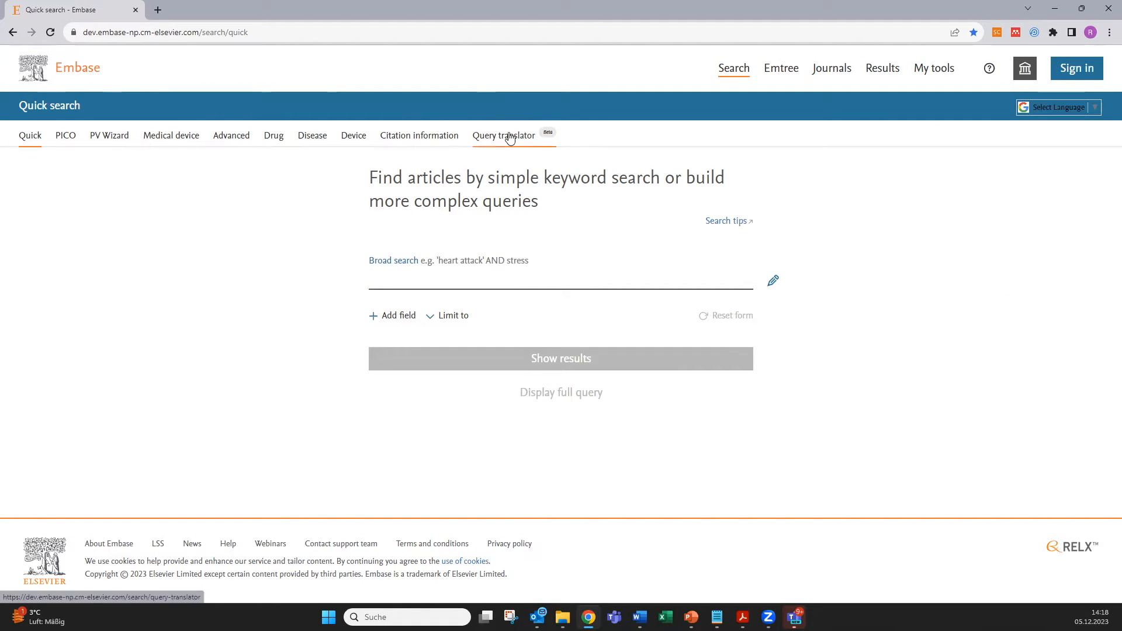
- Switch to the Query translator with the meta-analysis PubMed query in the PubMed query field
left_click(504, 135)
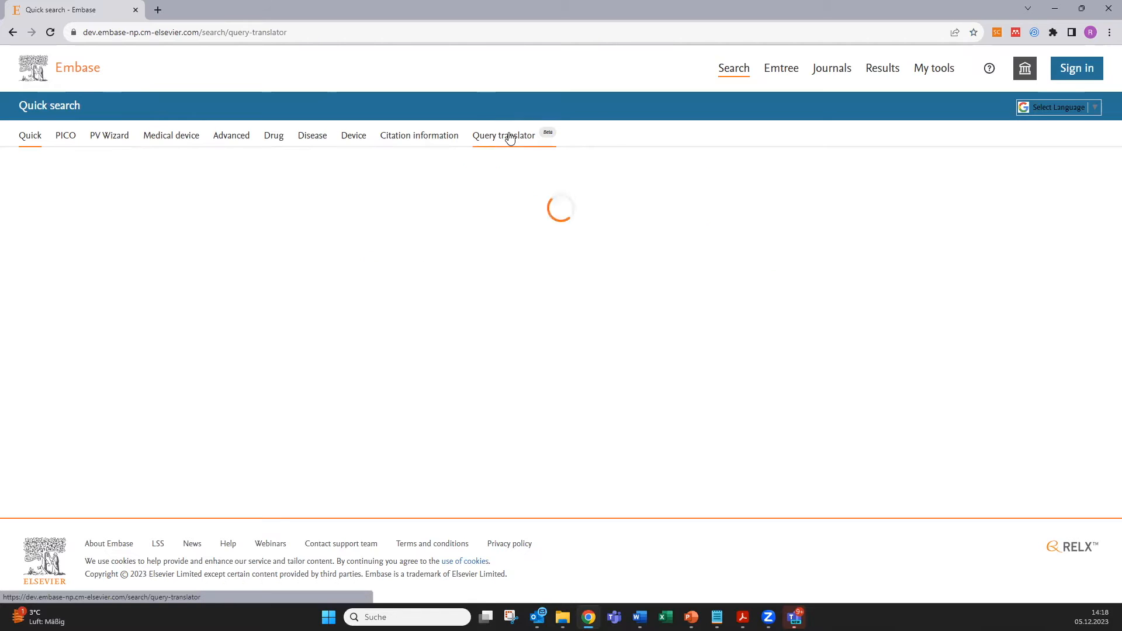
left_click(503, 136)
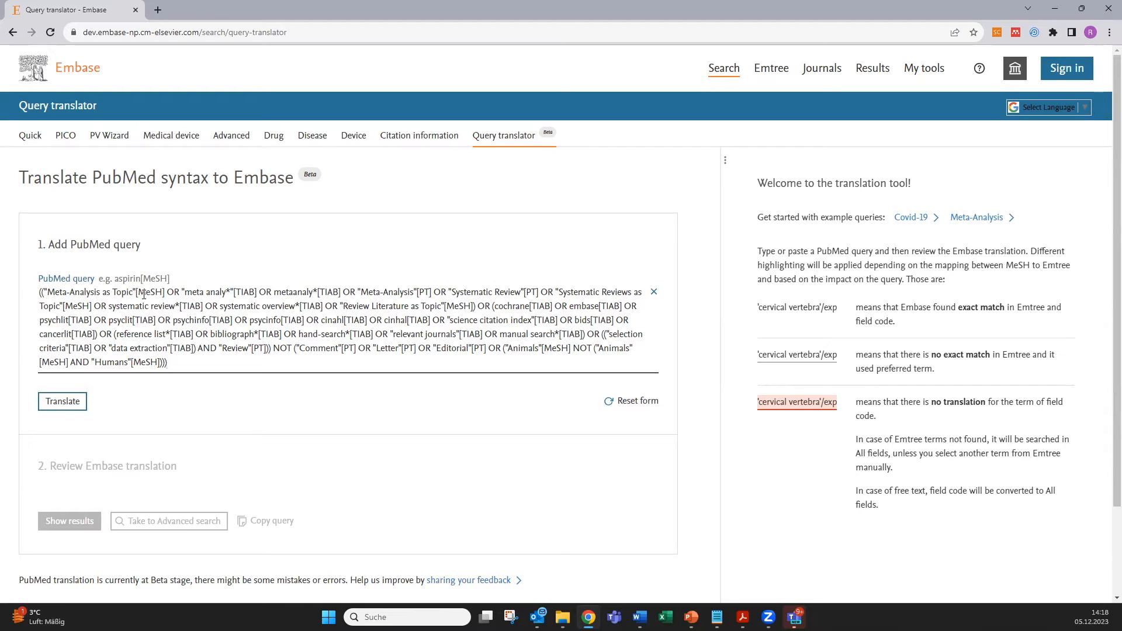
double_click(149, 293)
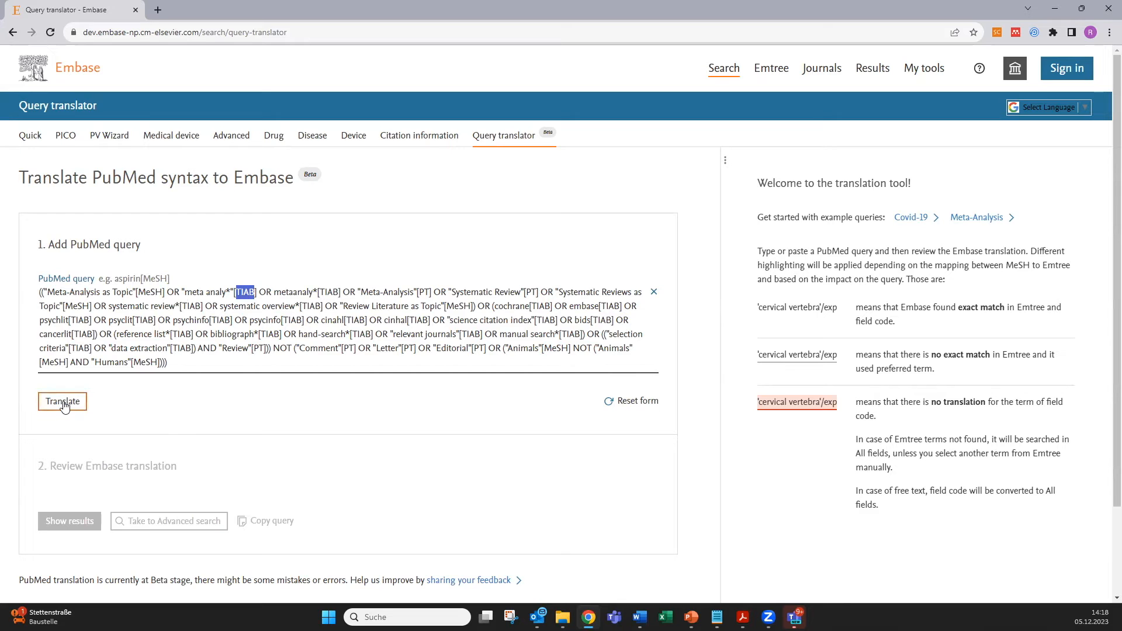
- Translate the PubMed query into Embase syntax, yielding 864,811 available results
left_click(62, 401)
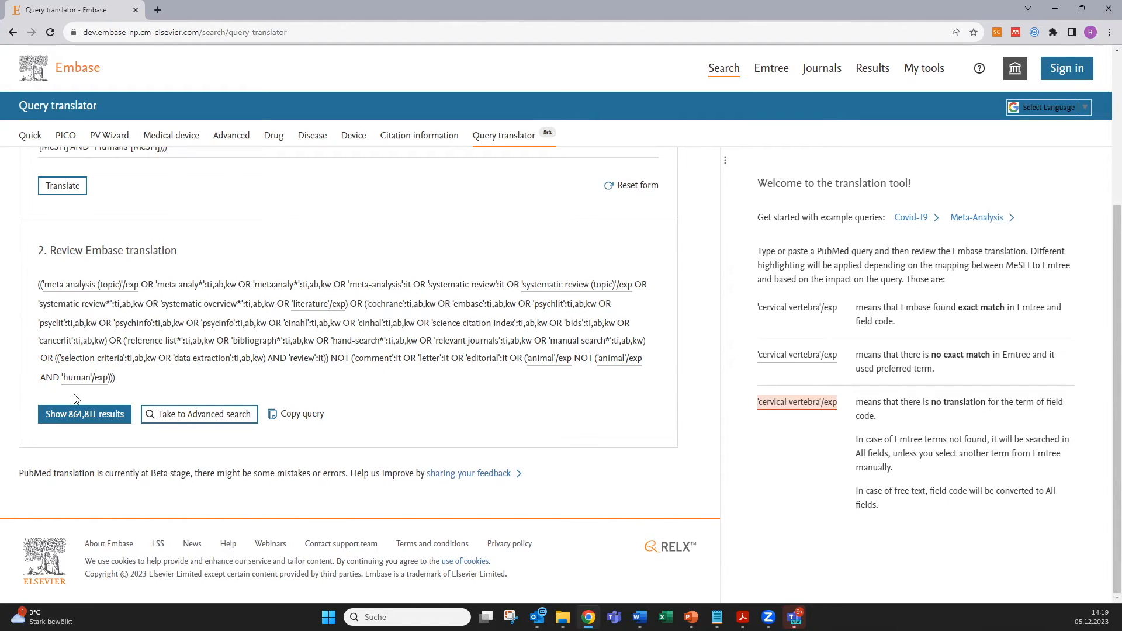
mouse_move(84, 284)
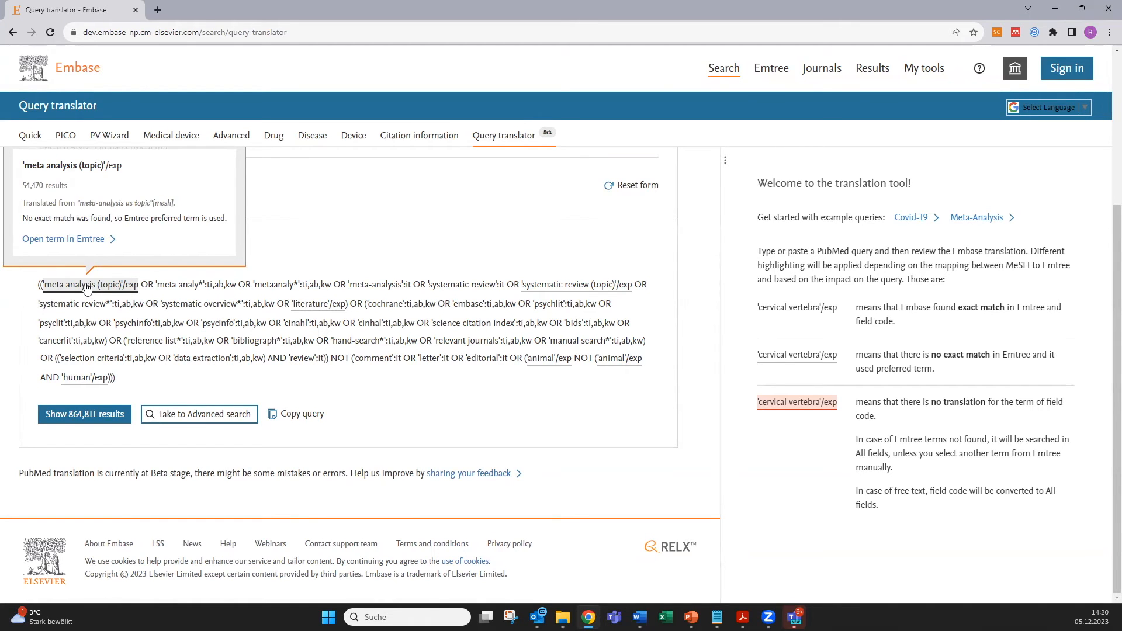
mouse_move(84, 263)
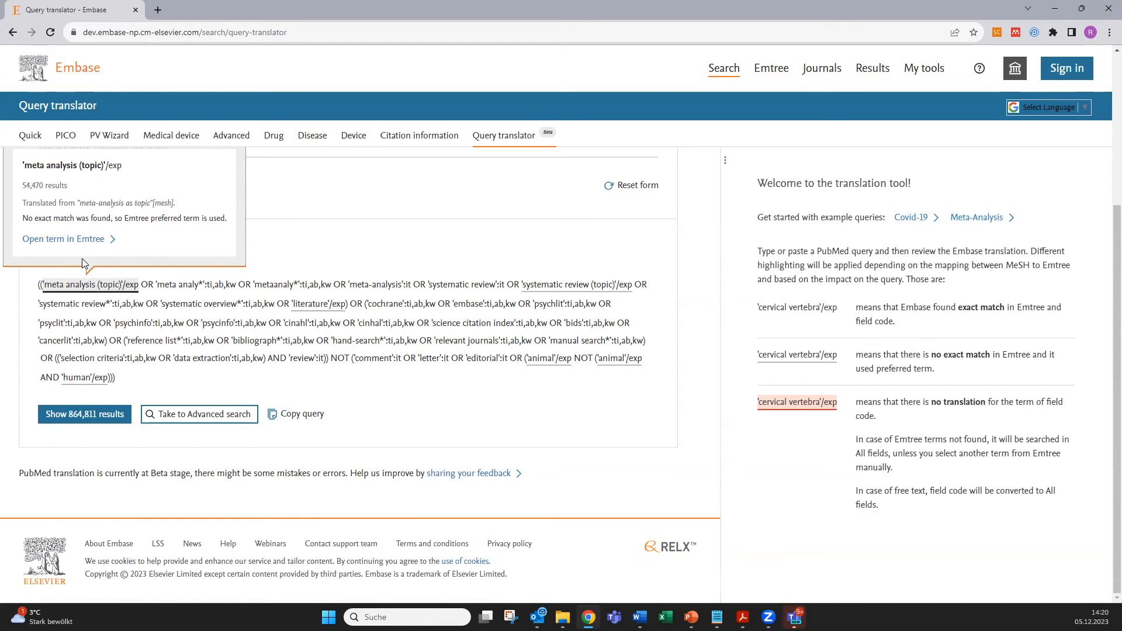
- Replace the meta analysis term with 'cohort analysis' chosen under methodology in Emtree
left_click(63, 238)
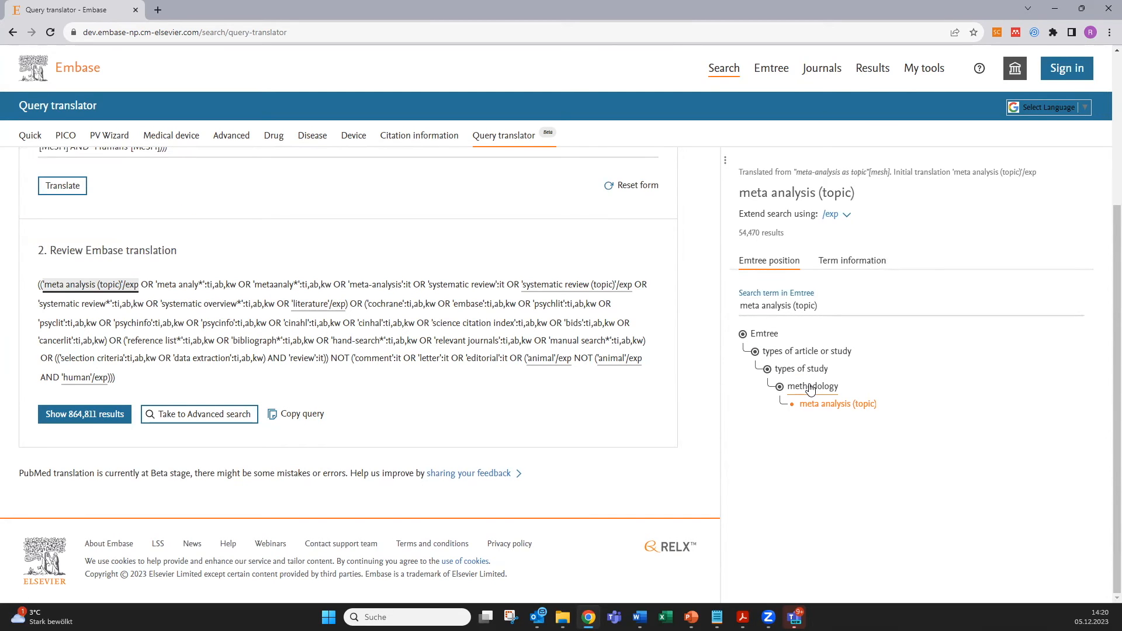
left_click(812, 387)
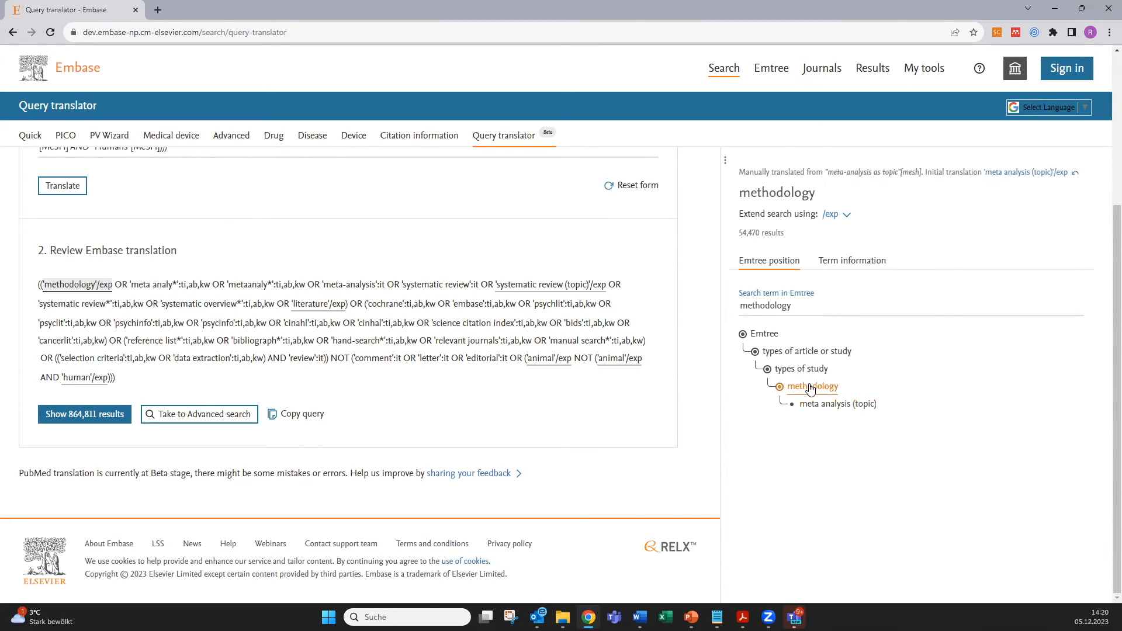
left_click(780, 387)
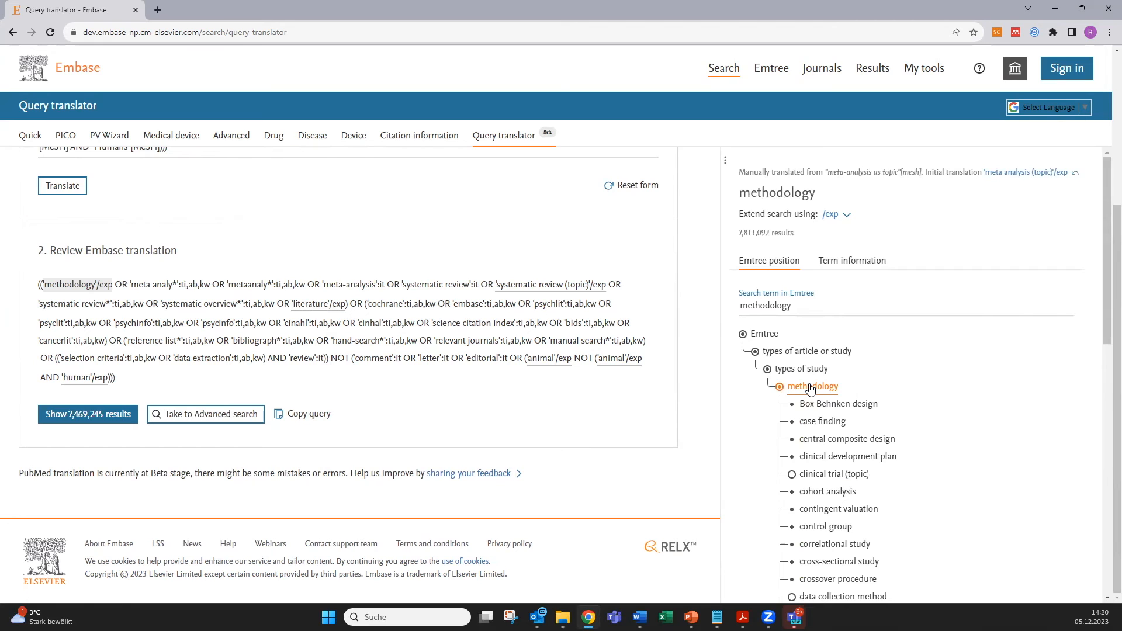
mouse_move(816, 495)
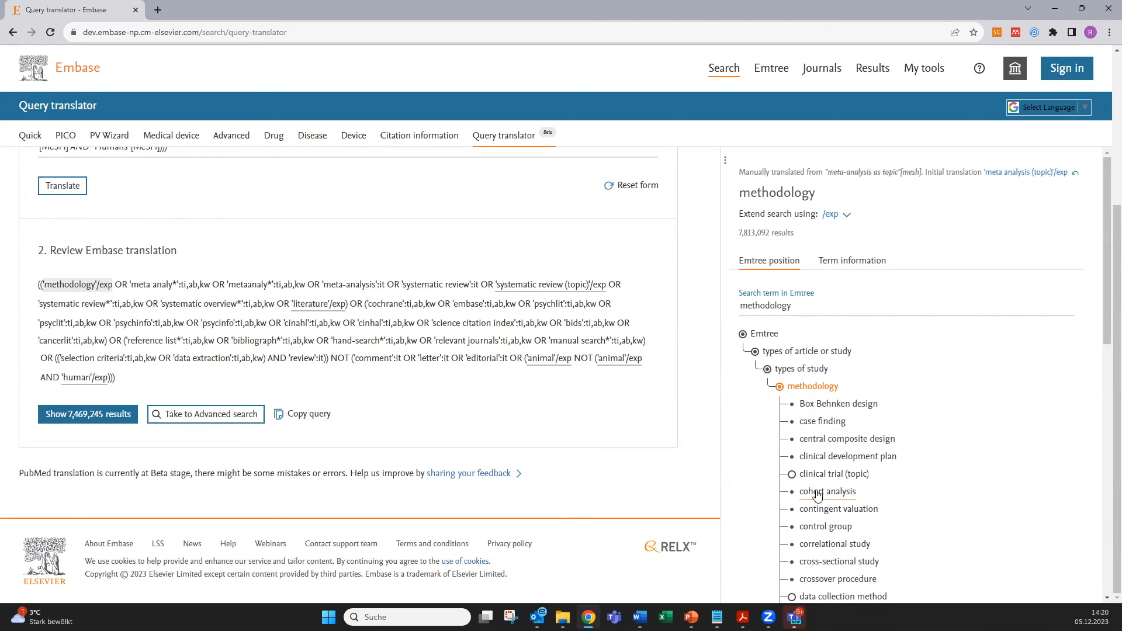
left_click(826, 493)
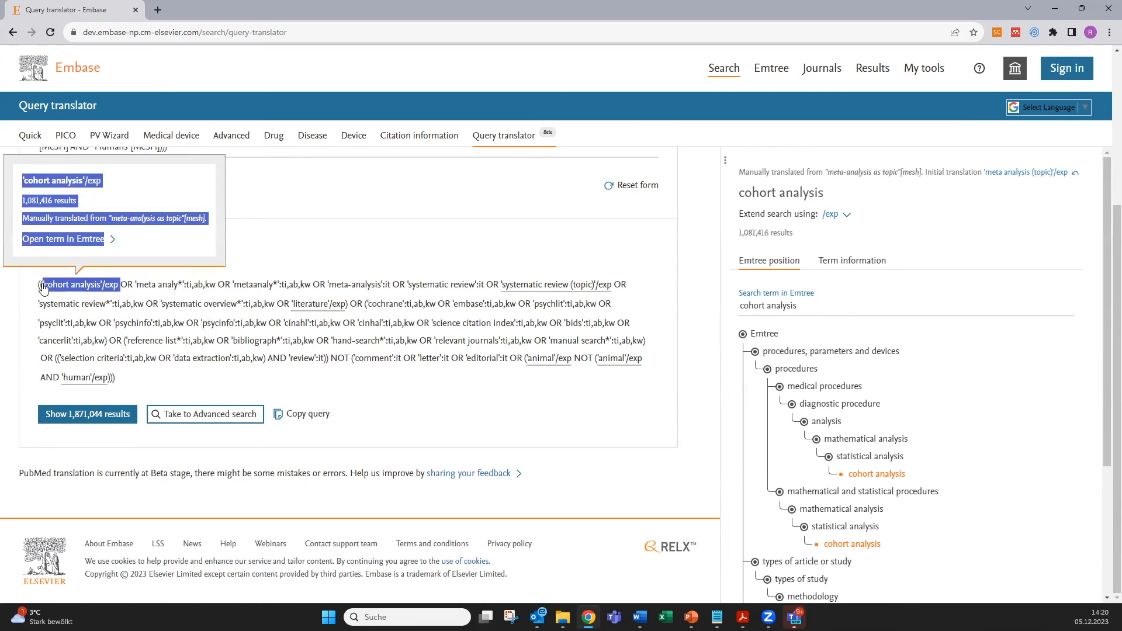
mouse_move(202, 258)
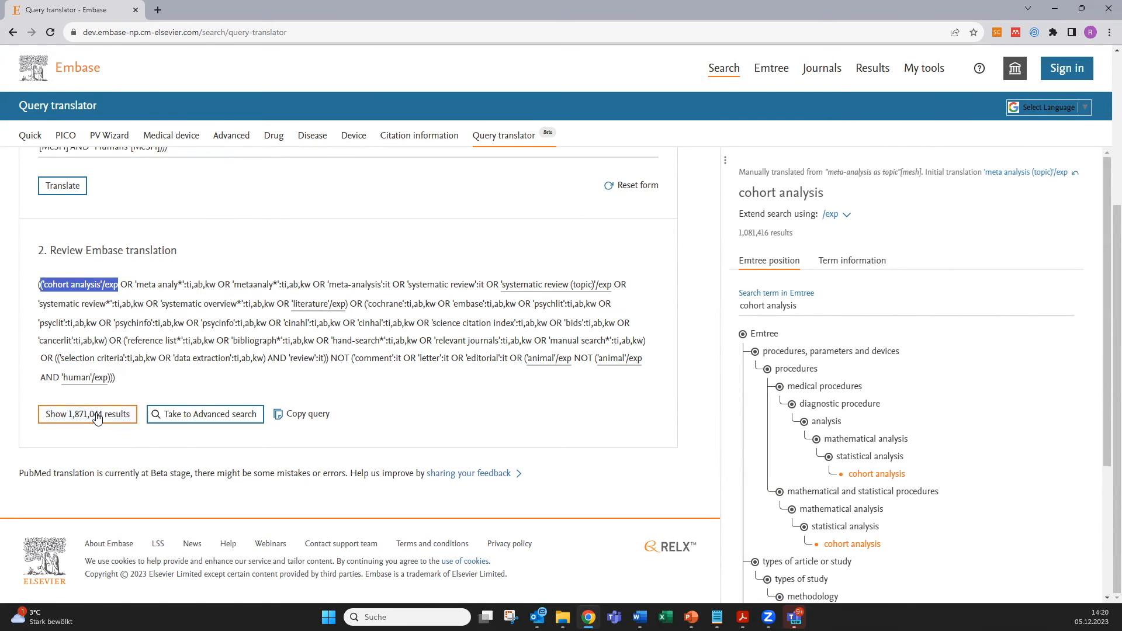
- Run the translated search to show its 1,871,044 results
left_click(86, 414)
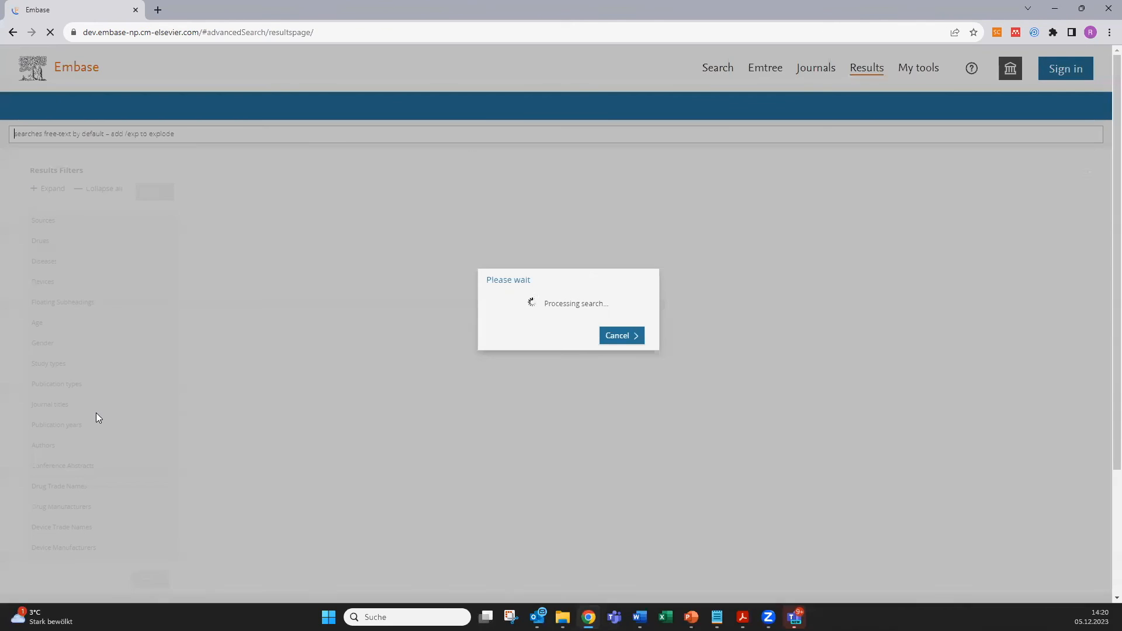